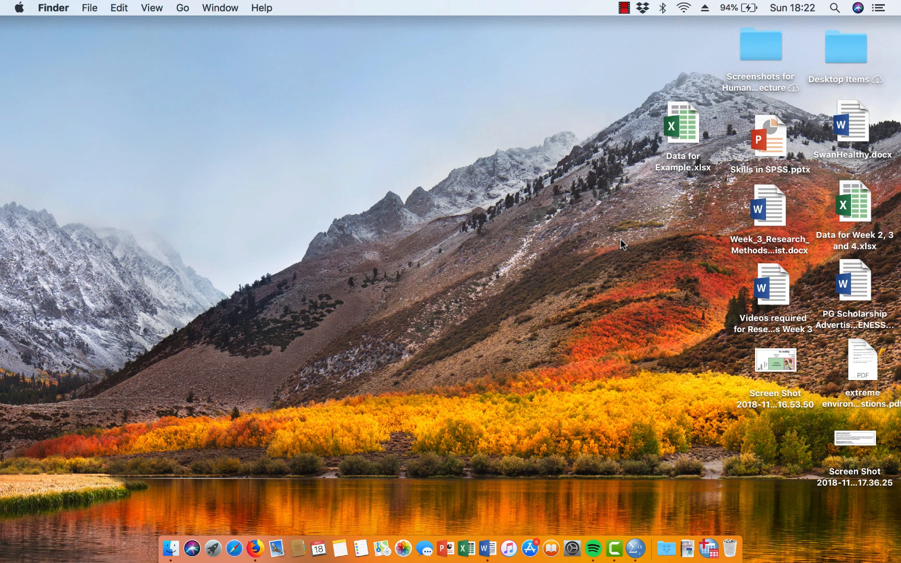
pyautogui.moveTo(635, 464)
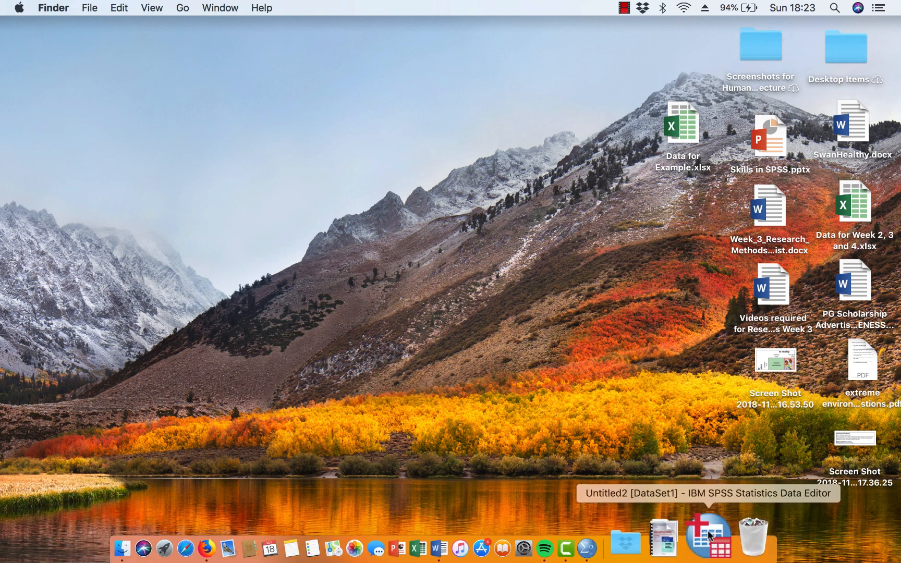
# - Bring the Untitled2 dataset with the ten participants' breakfast and no-breakfast scores to the front
pyautogui.click(707, 533)
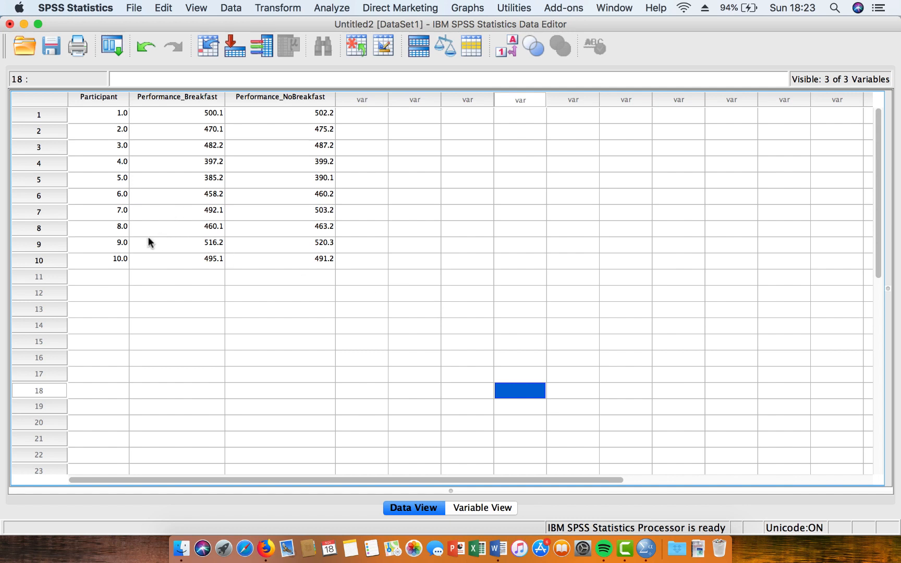
pyautogui.moveTo(62, 239)
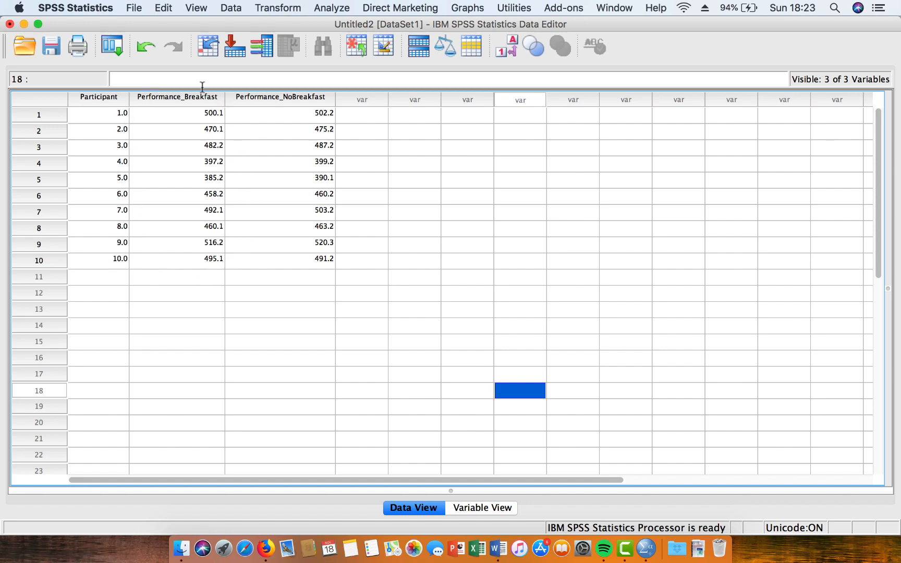
pyautogui.moveTo(239, 123)
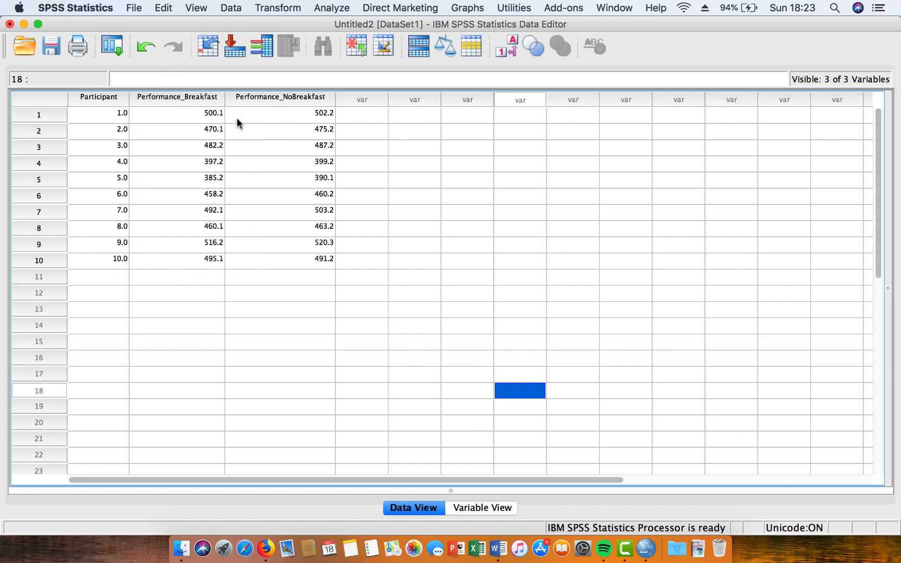
pyautogui.moveTo(273, 292)
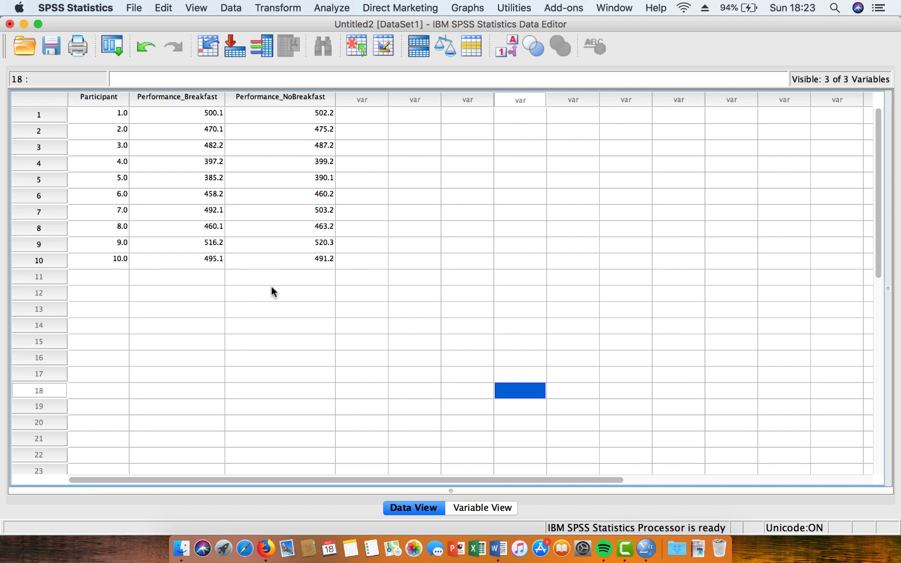
pyautogui.moveTo(260, 239)
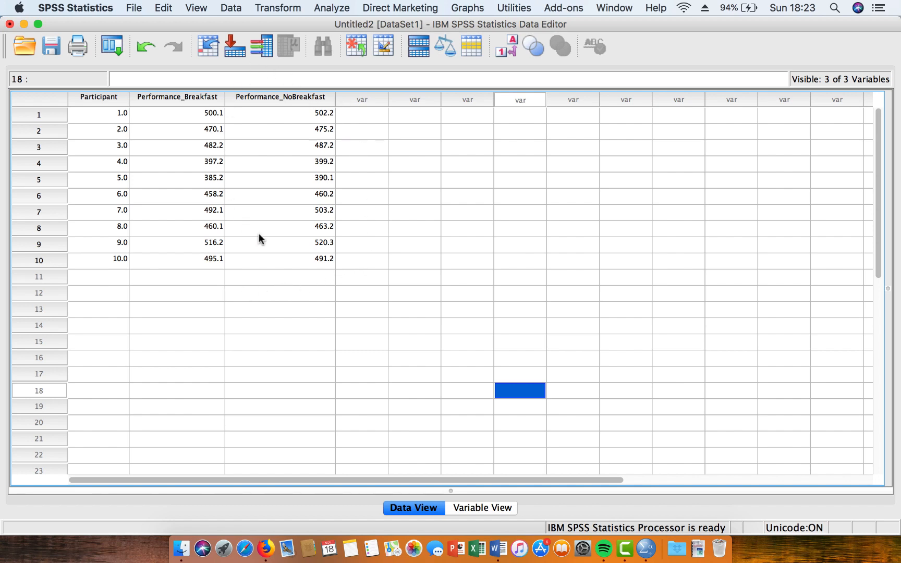
pyautogui.moveTo(241, 207)
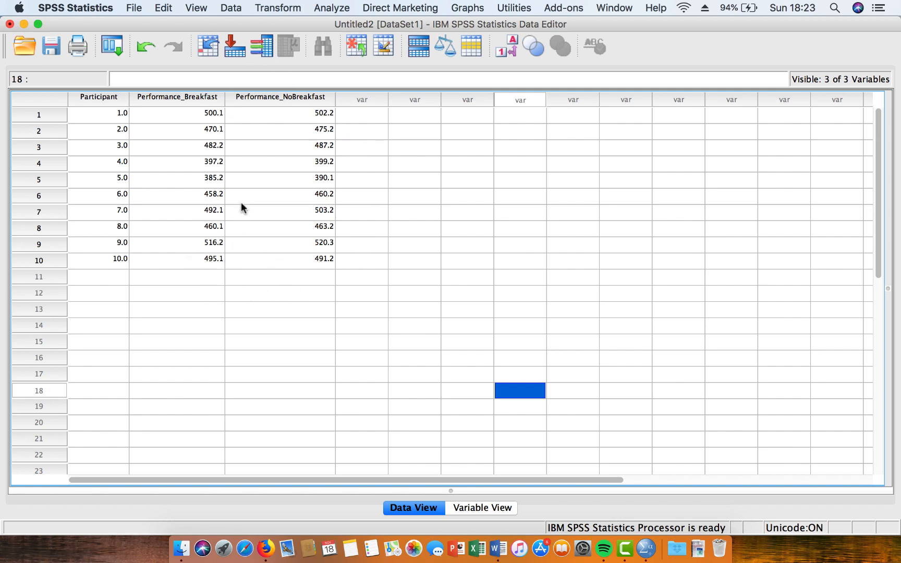
pyautogui.moveTo(235, 257)
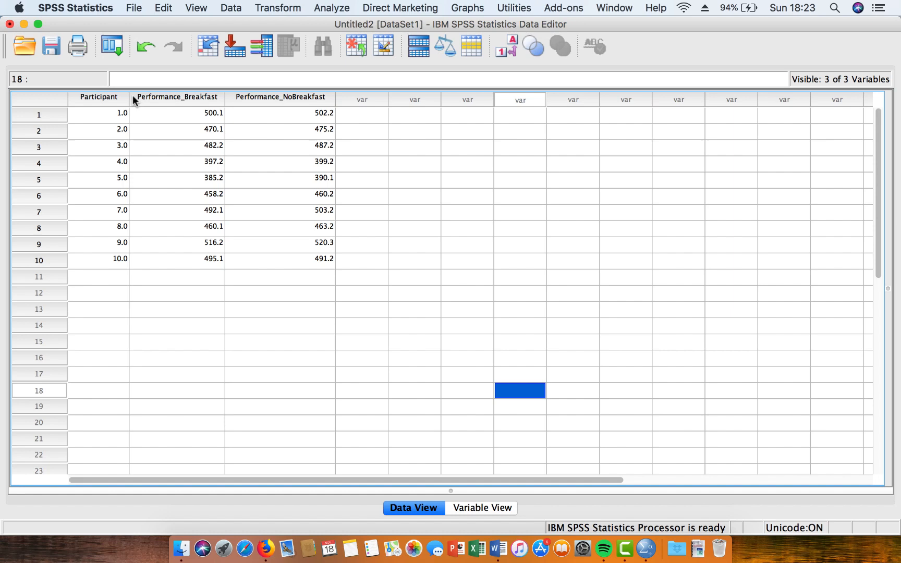
pyautogui.moveTo(163, 195)
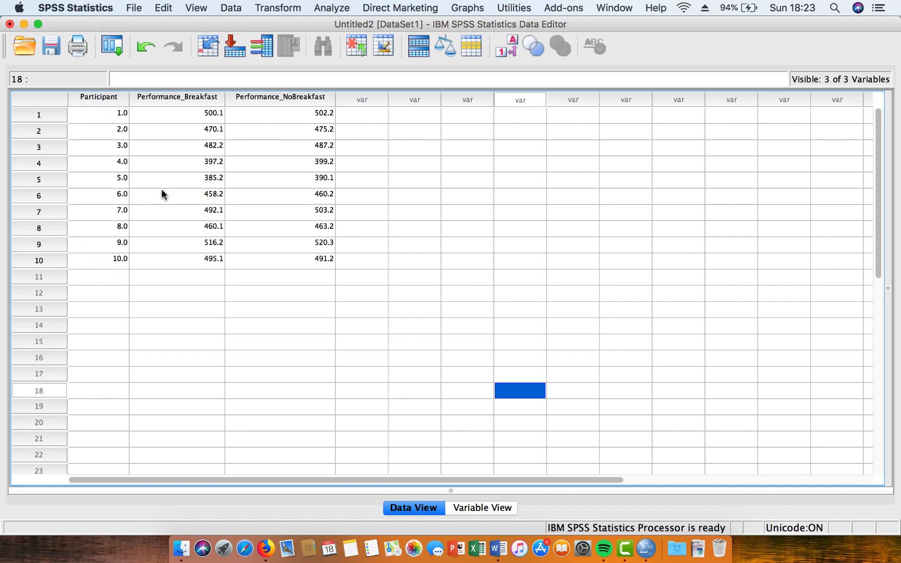
pyautogui.moveTo(218, 98)
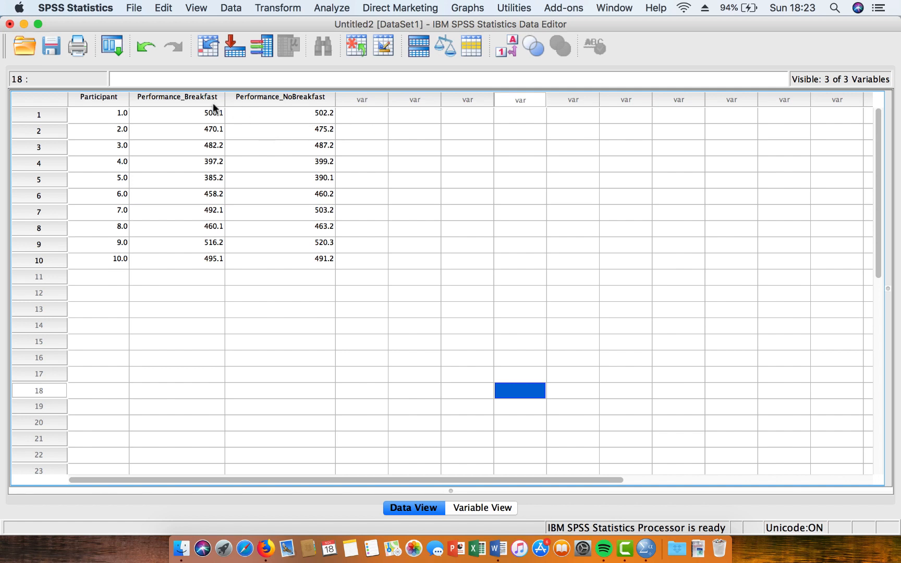
pyautogui.moveTo(290, 131)
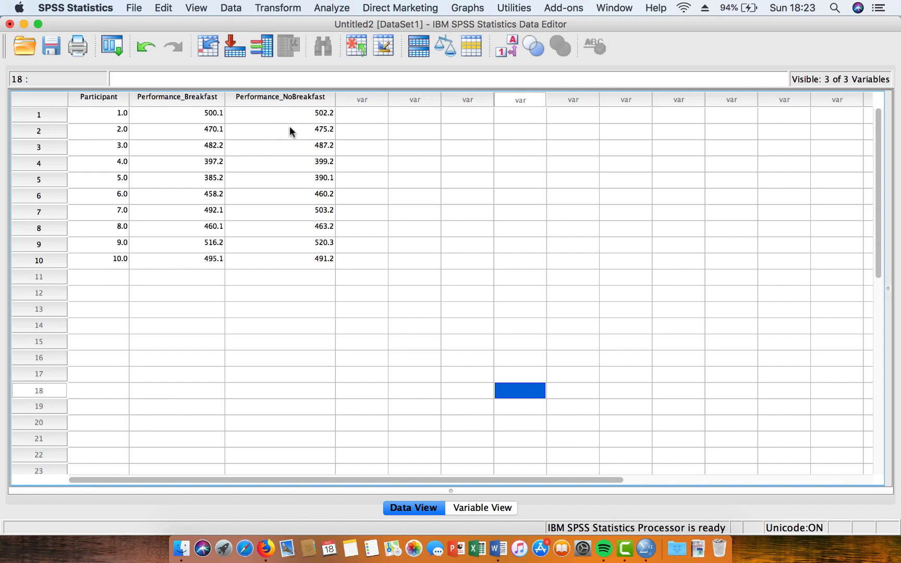
pyautogui.moveTo(339, 272)
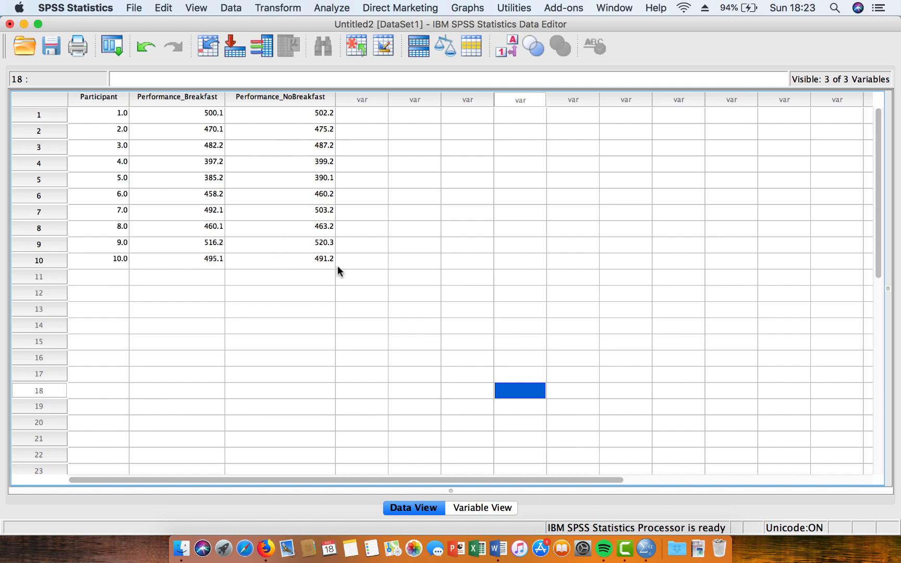
pyautogui.moveTo(334, 252)
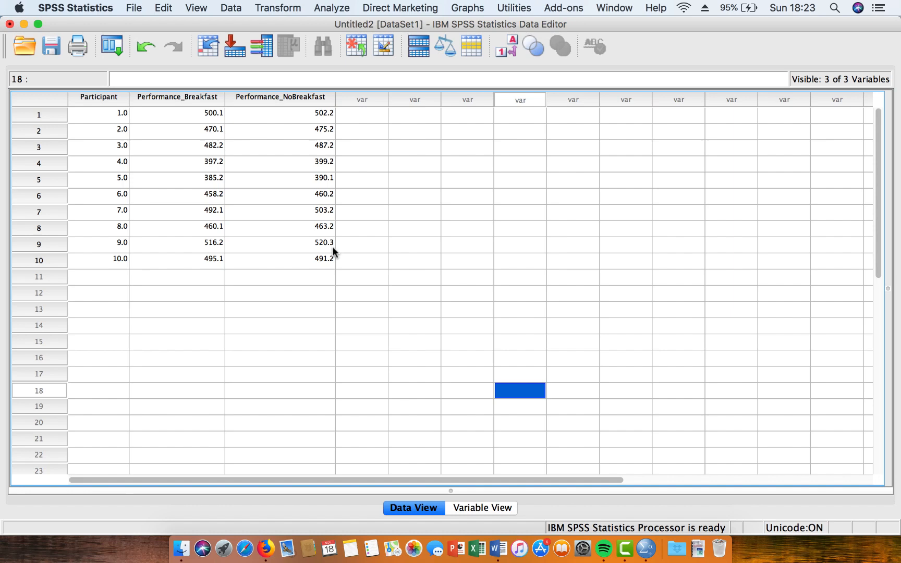
pyautogui.moveTo(327, 201)
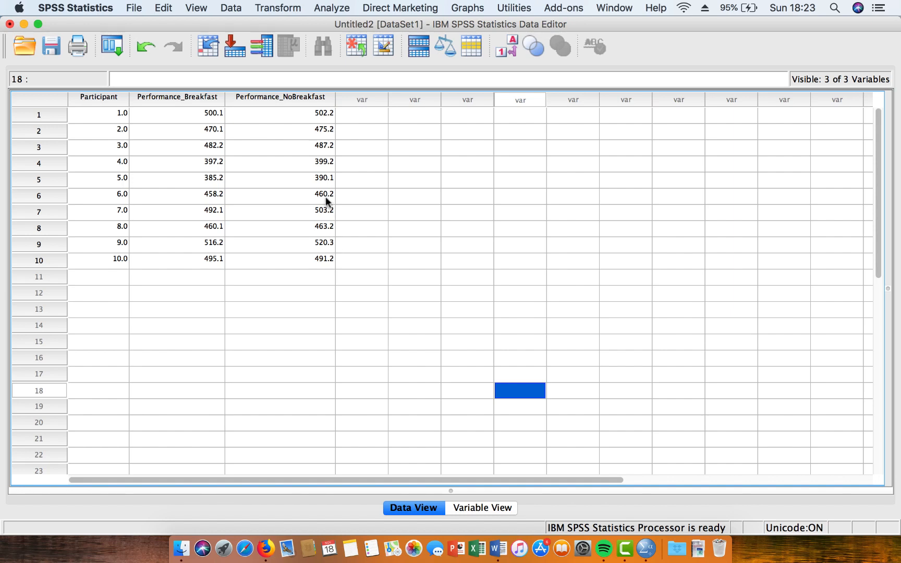
# - Reach Analyze > Compare Means so the Paired-Samples T Test can be chosen
pyautogui.click(331, 8)
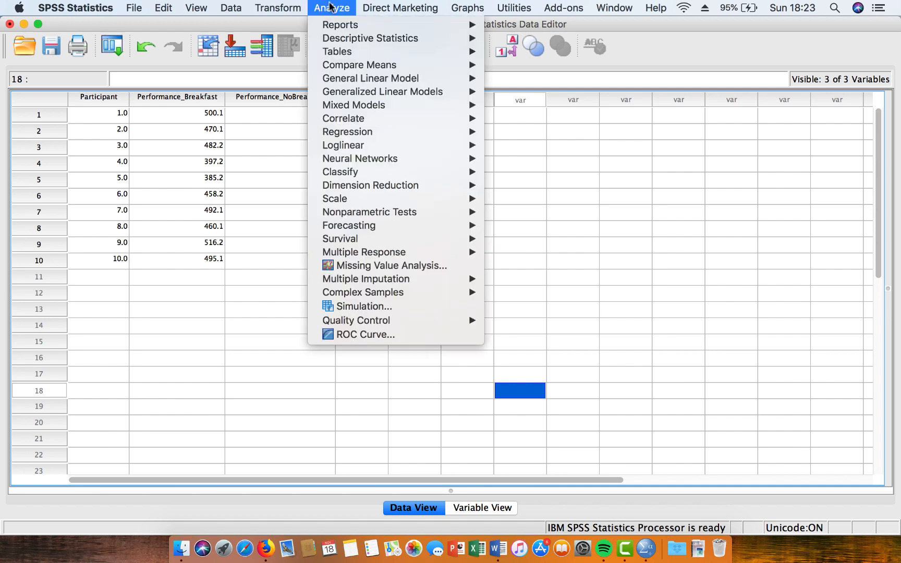
pyautogui.moveTo(359, 64)
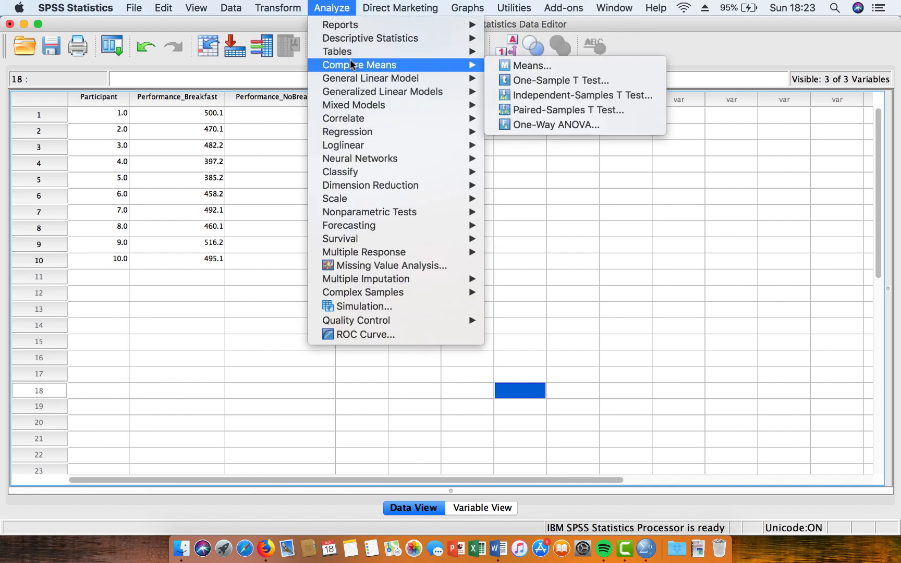
pyautogui.moveTo(530, 65)
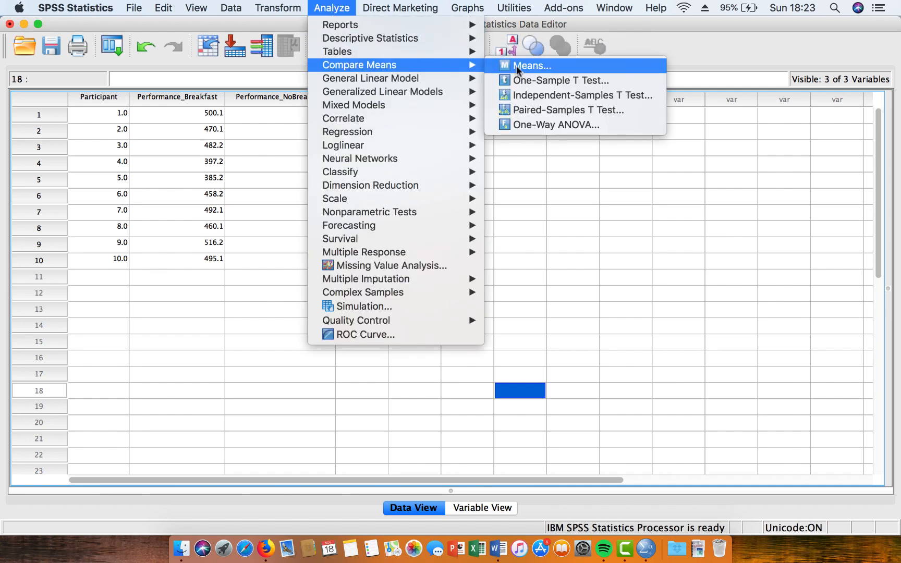
pyautogui.moveTo(570, 109)
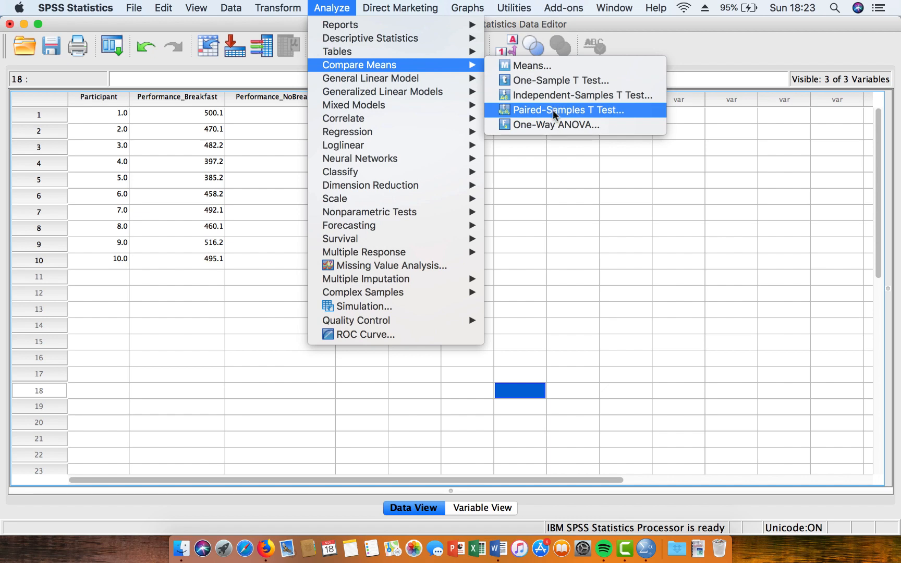
pyautogui.click(568, 109)
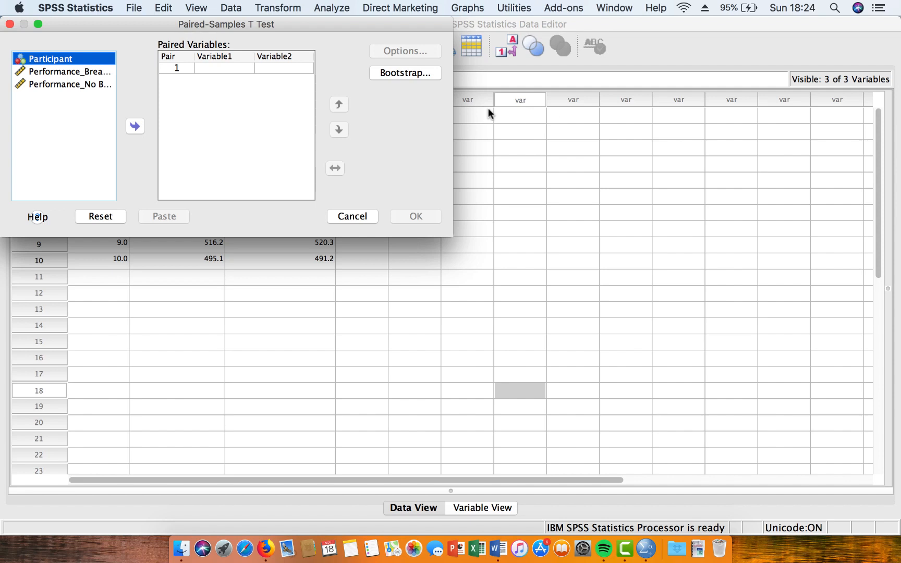
pyautogui.moveTo(137, 80)
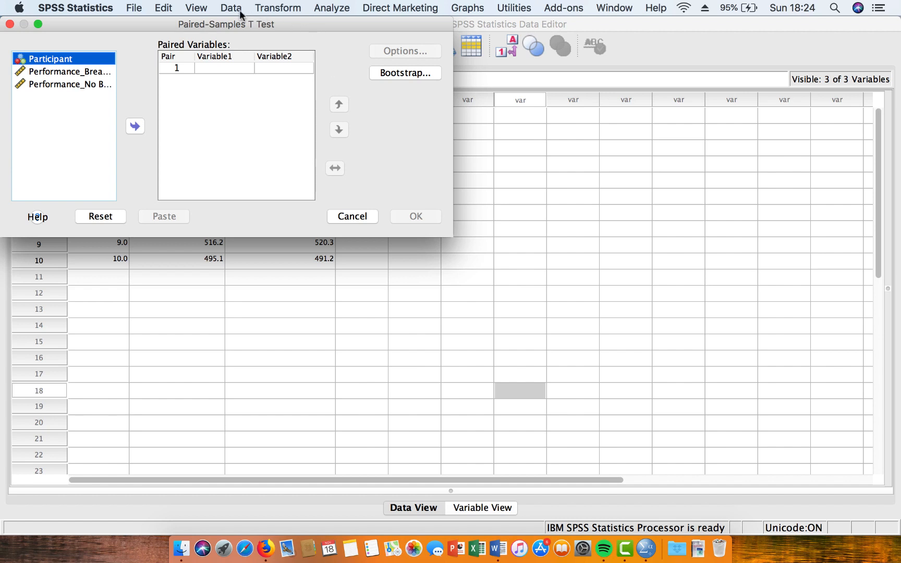
pyautogui.moveTo(290, 31)
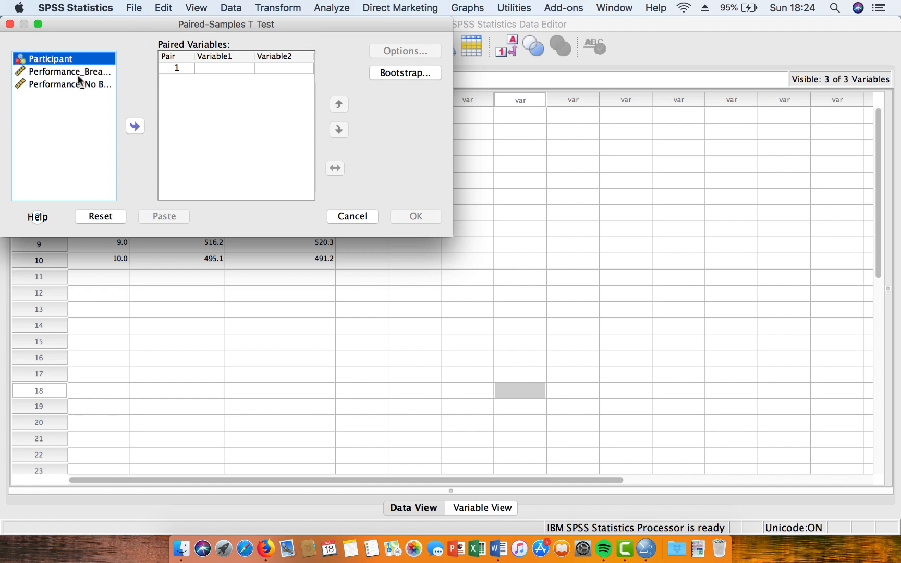
pyautogui.click(71, 71)
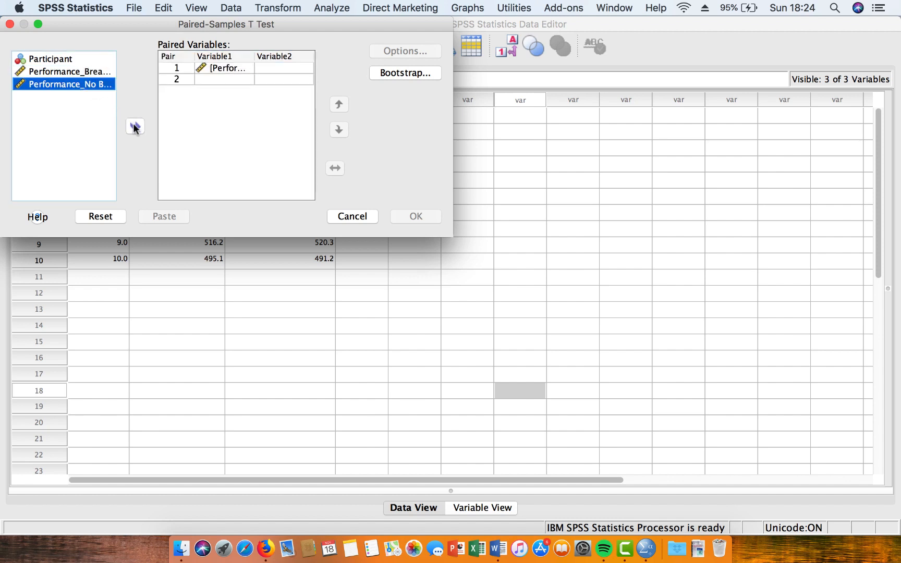
pyautogui.click(134, 126)
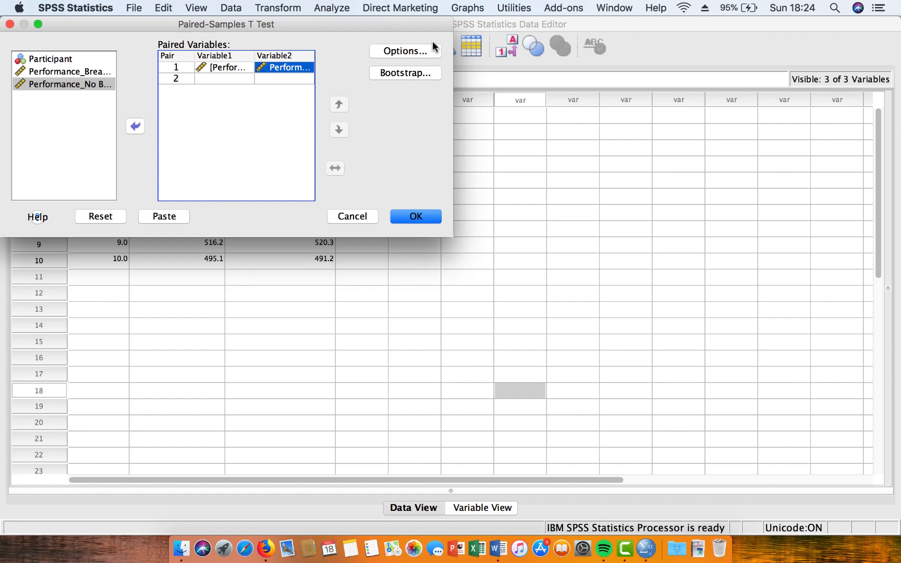
pyautogui.moveTo(377, 39)
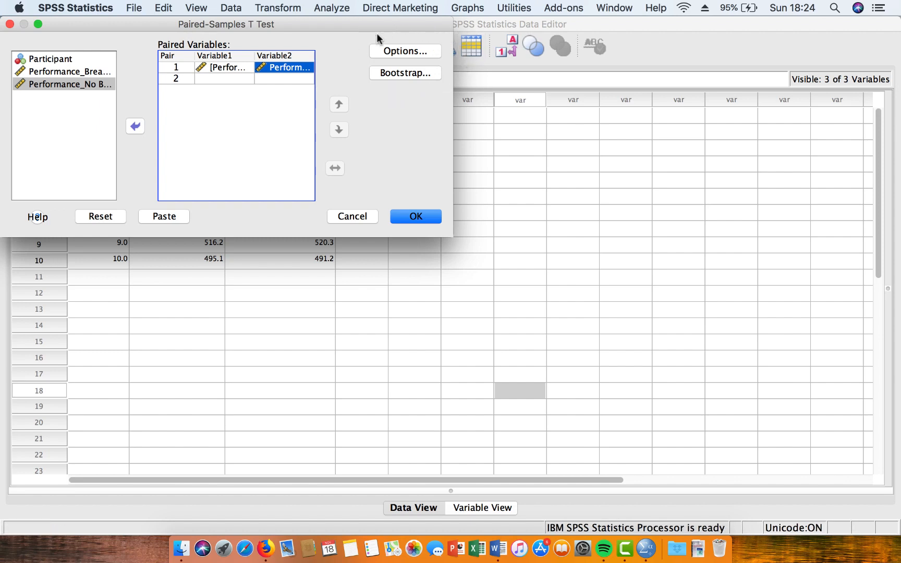
pyautogui.moveTo(442, 23)
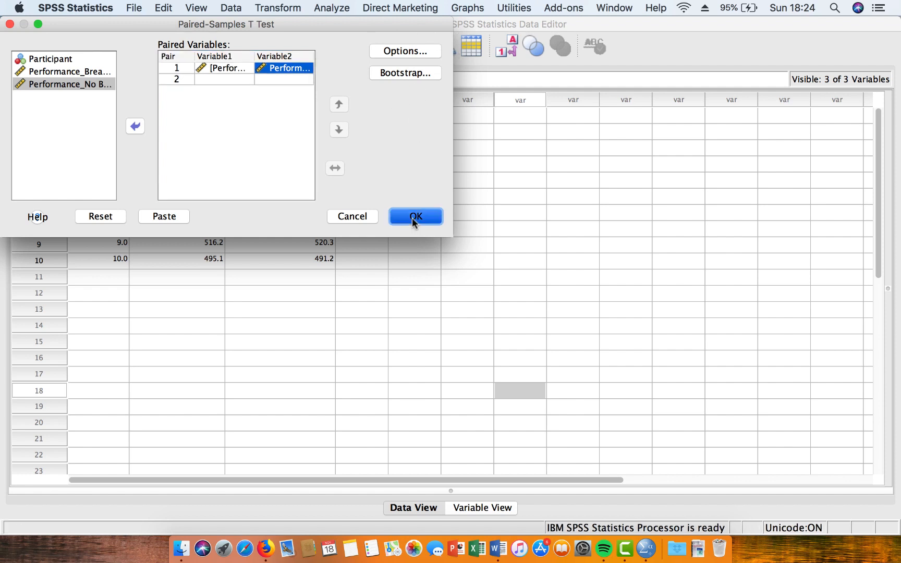
pyautogui.click(416, 217)
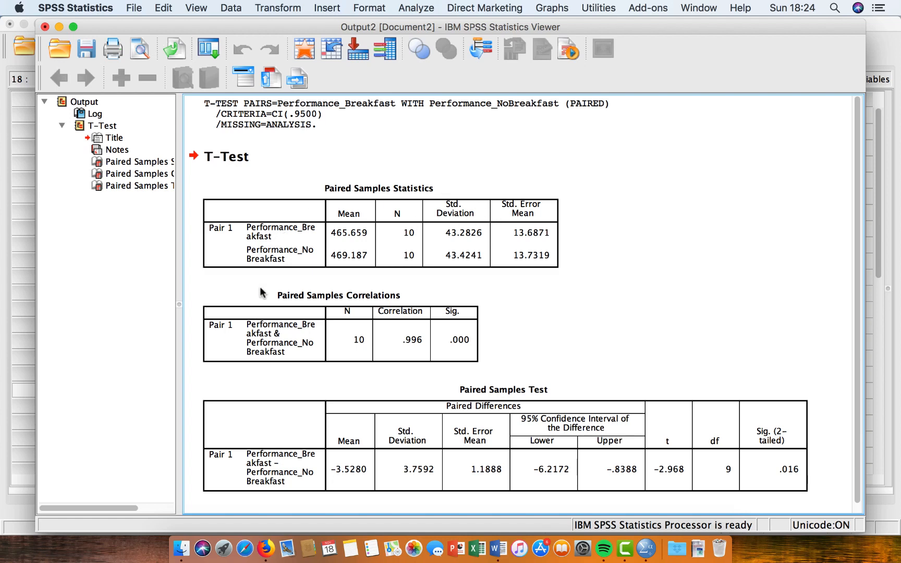
pyautogui.click(668, 469)
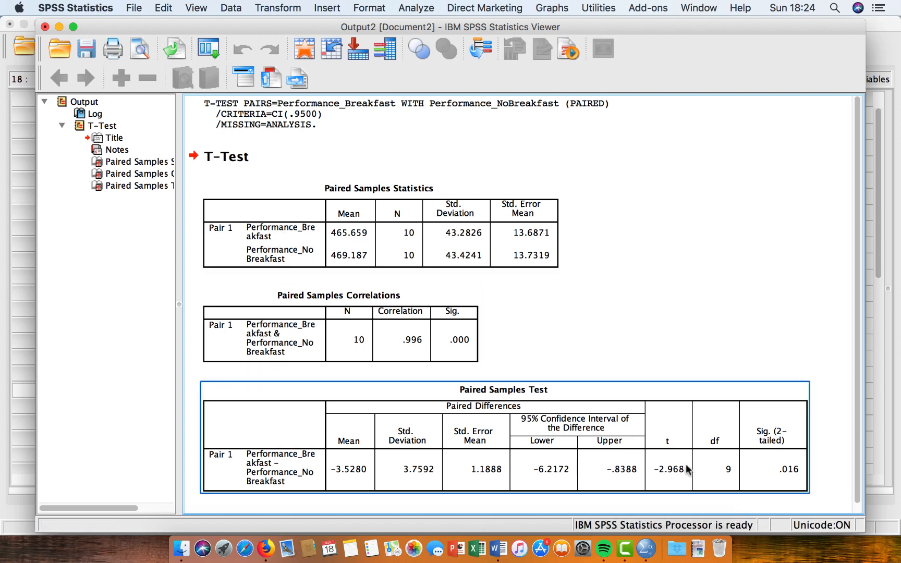
pyautogui.click(654, 329)
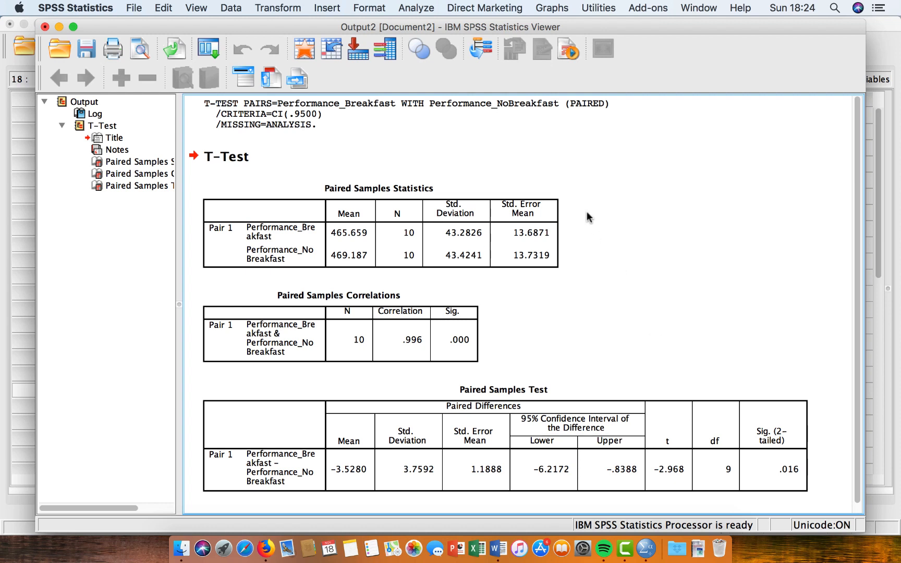
pyautogui.moveTo(385, 173)
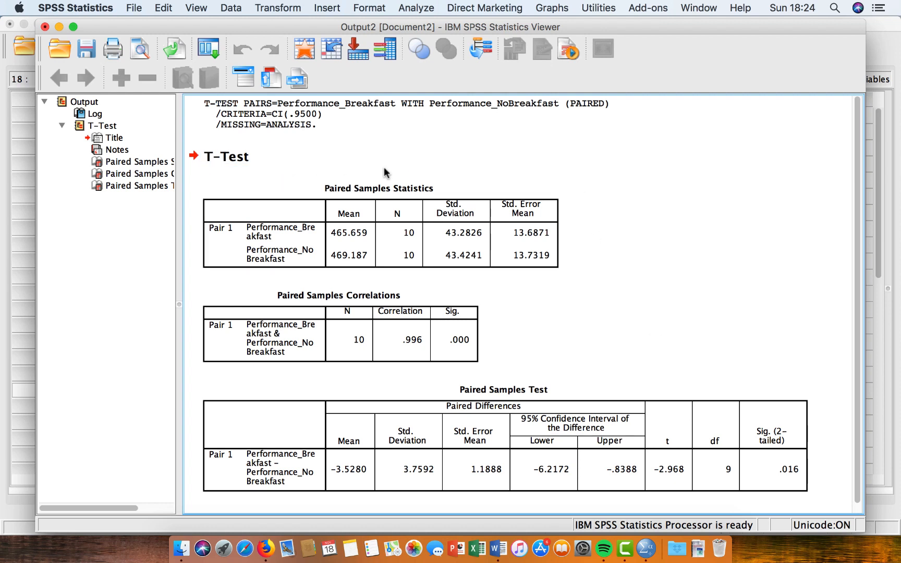
pyautogui.moveTo(504, 297)
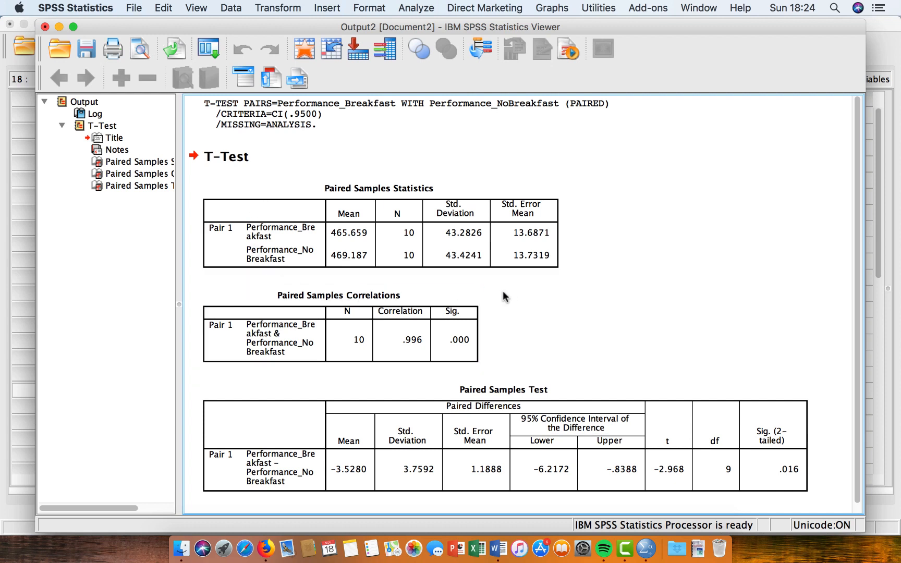
pyautogui.click(380, 232)
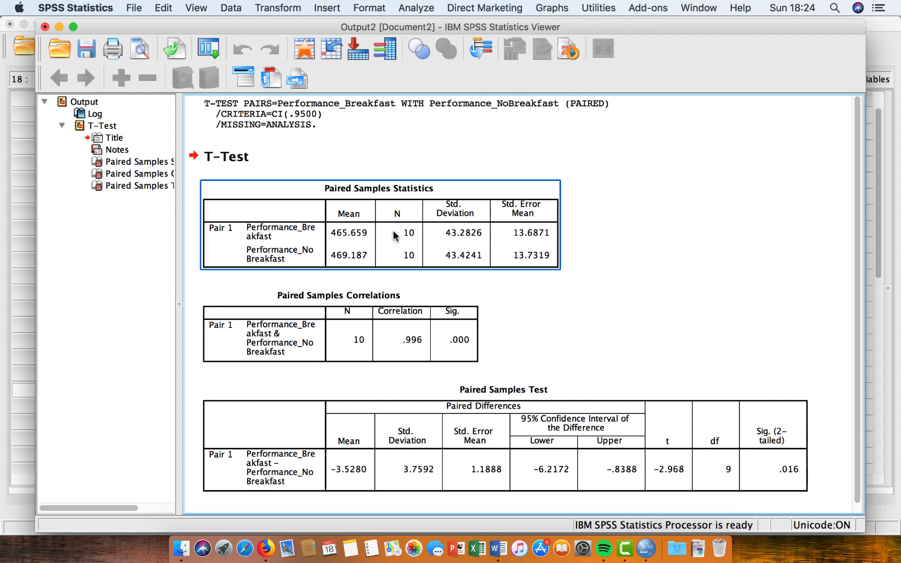
pyautogui.moveTo(397, 236)
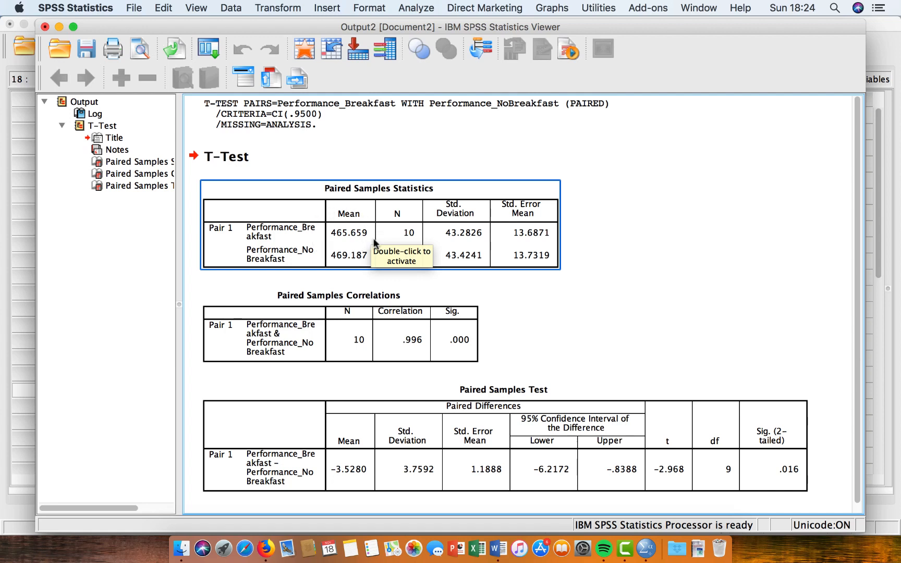
pyautogui.moveTo(367, 248)
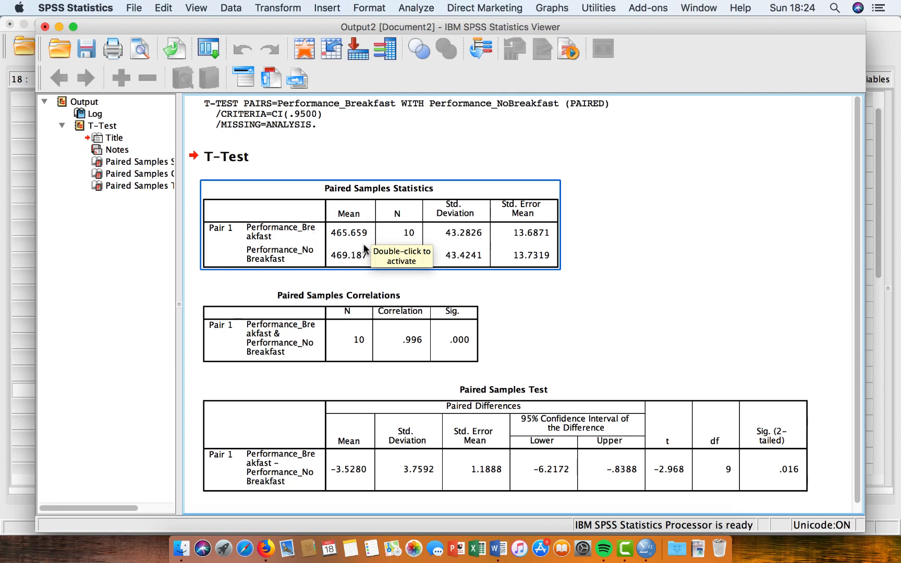
pyautogui.moveTo(377, 259)
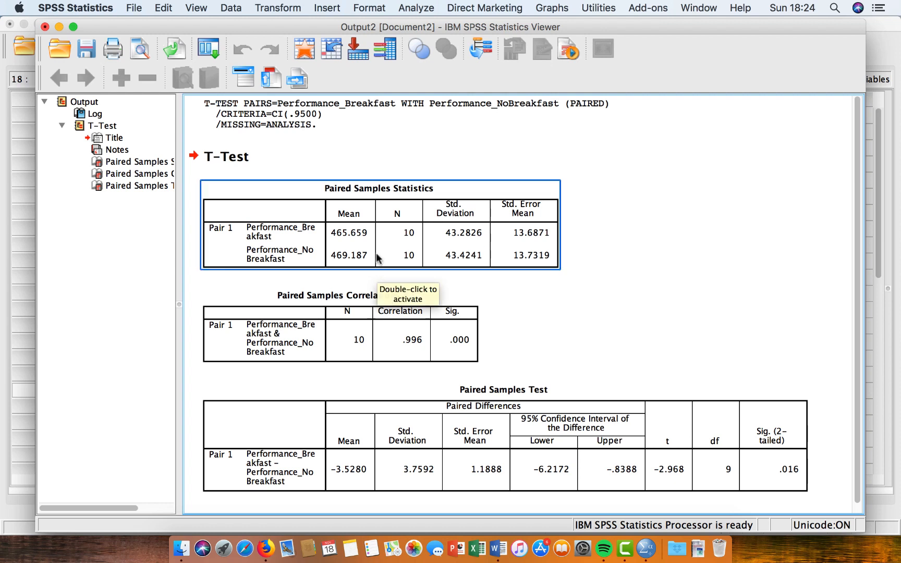
pyautogui.moveTo(408, 270)
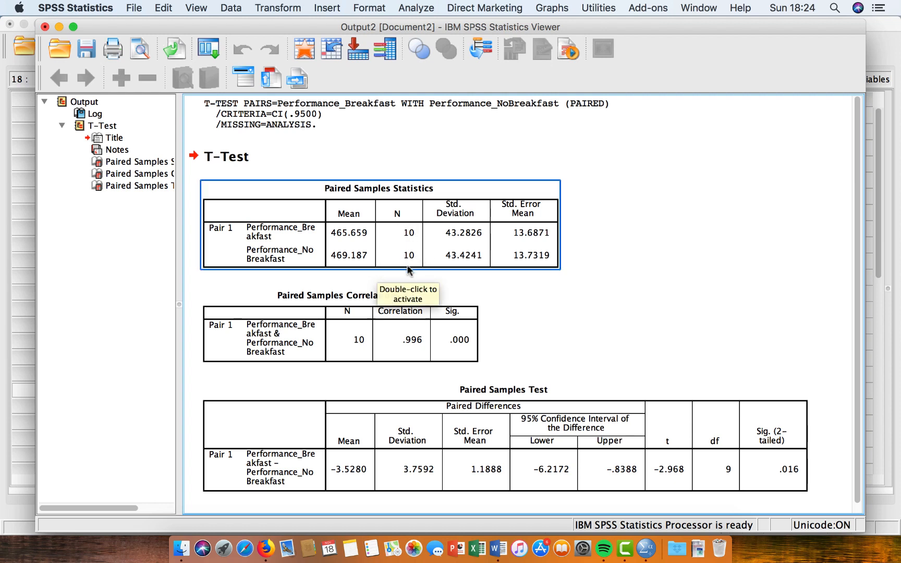
pyautogui.moveTo(432, 225)
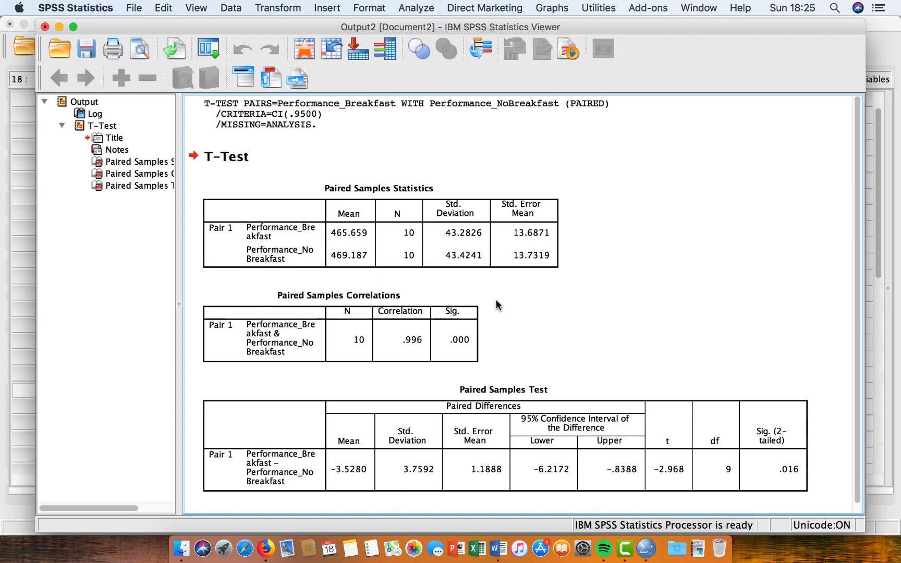
pyautogui.moveTo(293, 381)
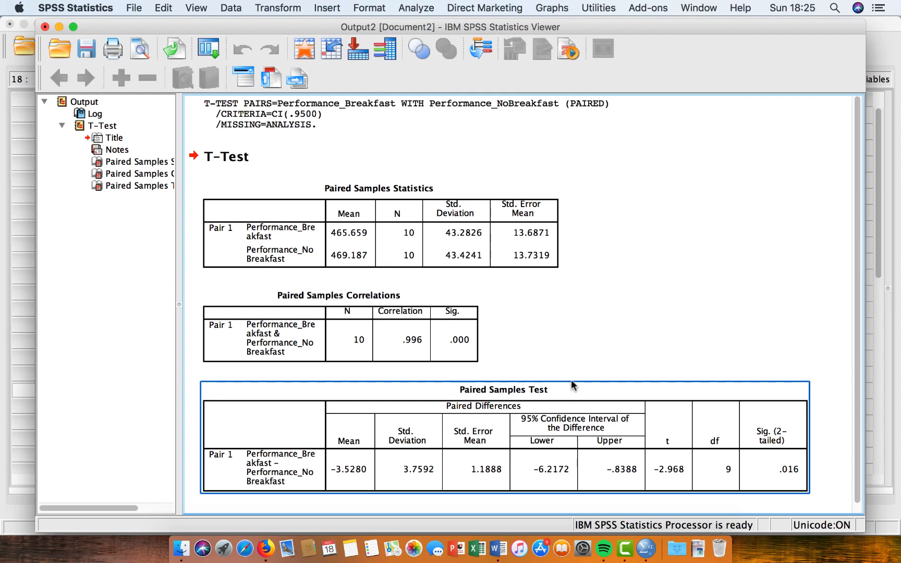
pyautogui.moveTo(770, 404)
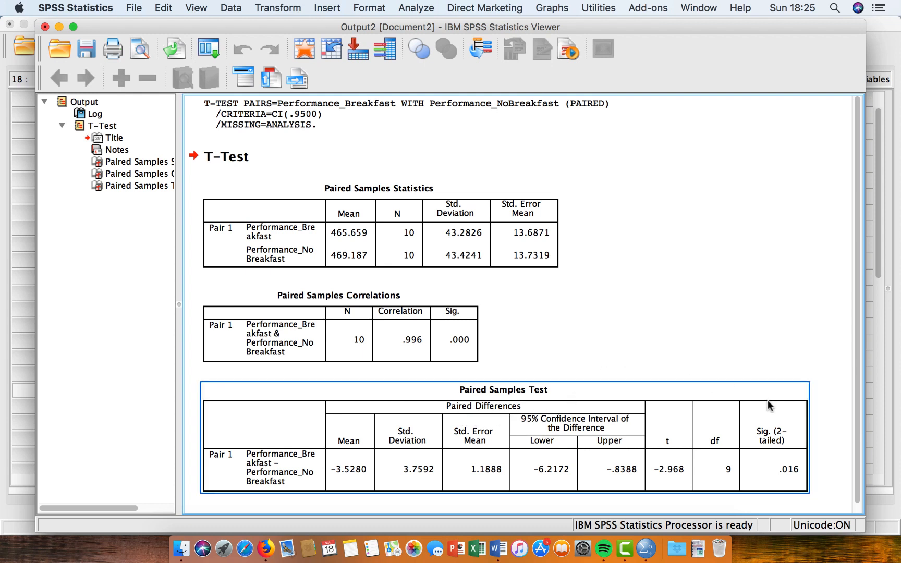
pyautogui.moveTo(758, 497)
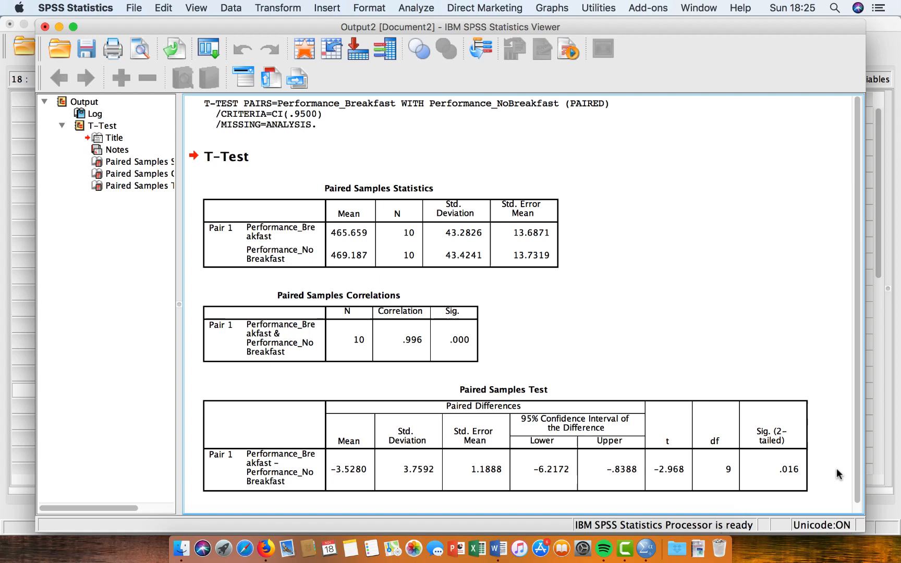
pyautogui.moveTo(818, 470)
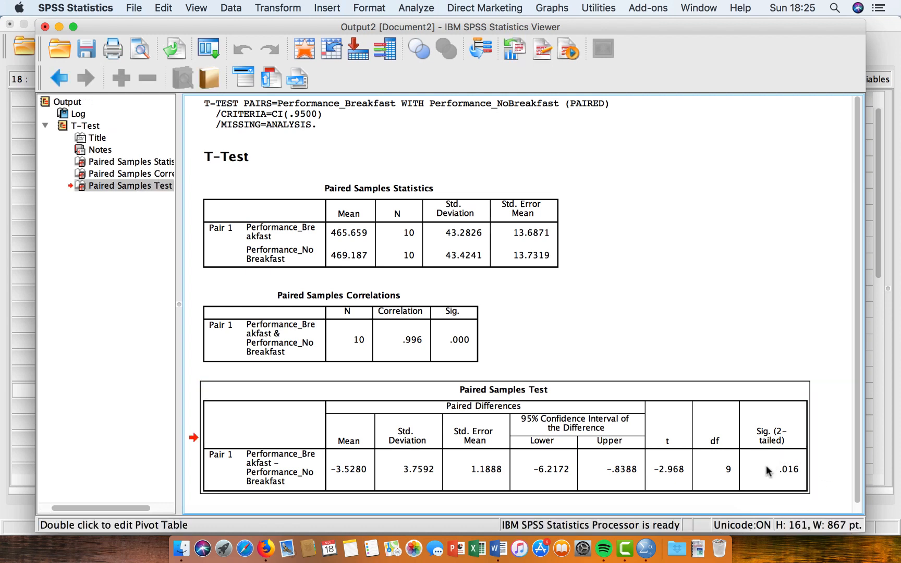
pyautogui.moveTo(759, 507)
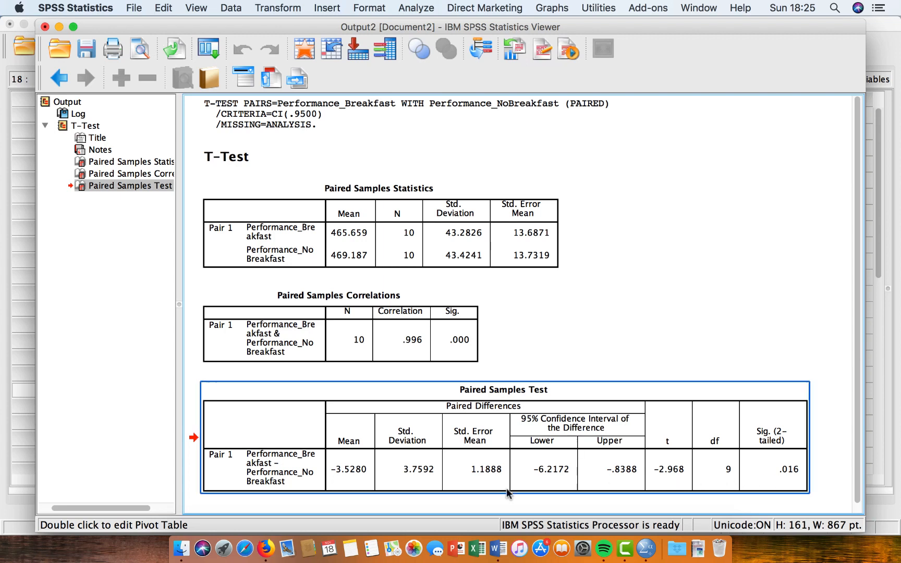
pyautogui.moveTo(374, 436)
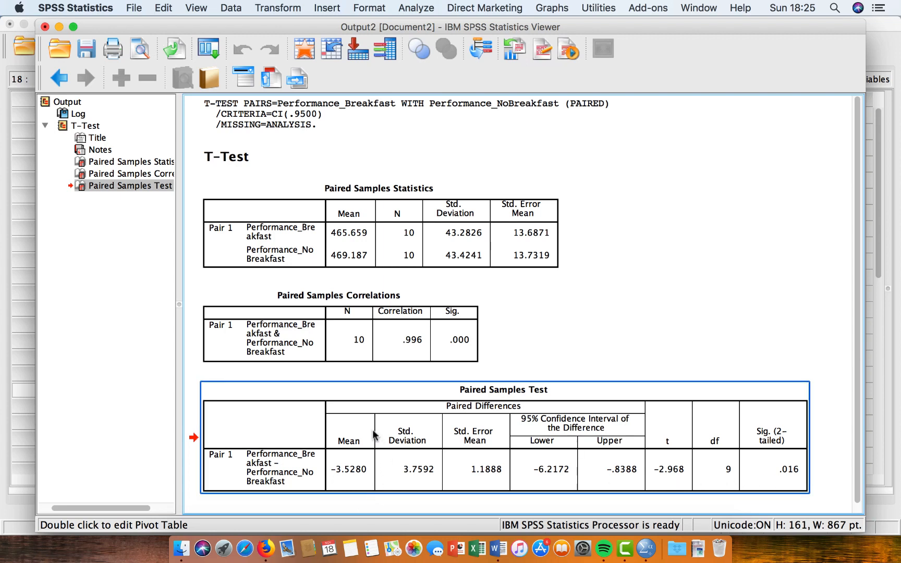
pyautogui.moveTo(376, 494)
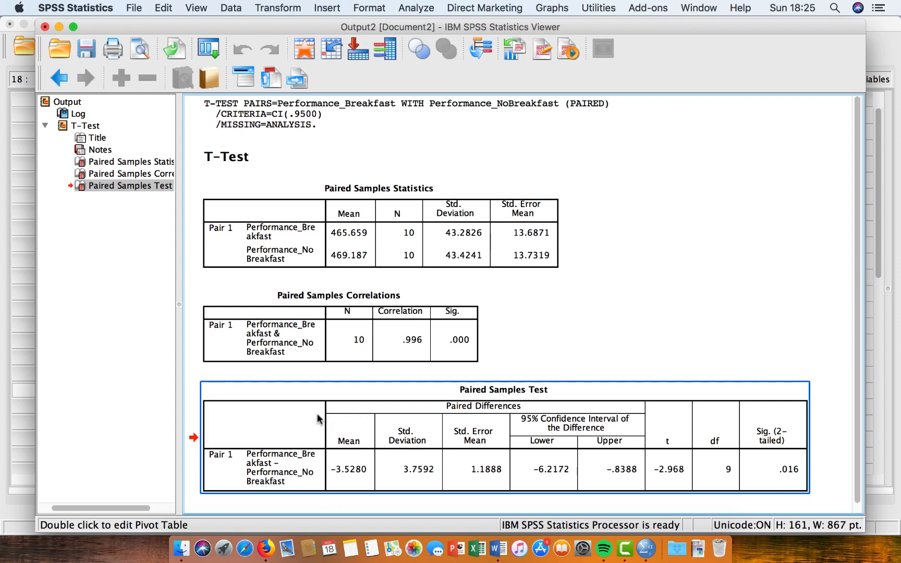
pyautogui.click(348, 255)
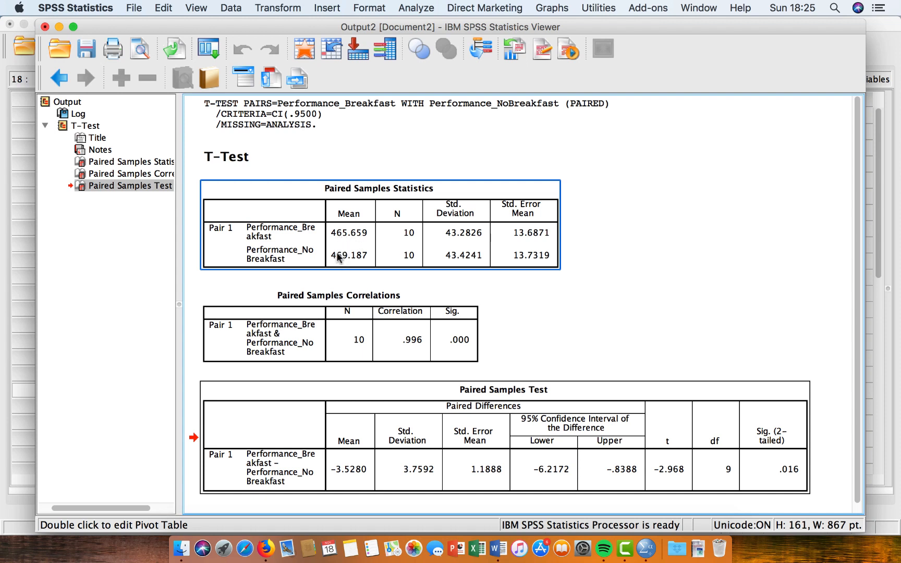
pyautogui.click(415, 414)
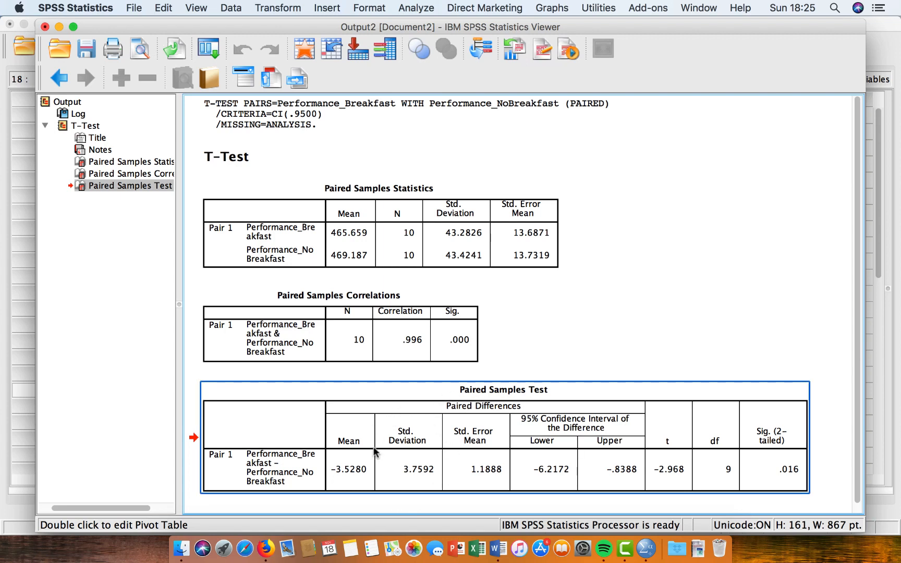
pyautogui.moveTo(384, 471)
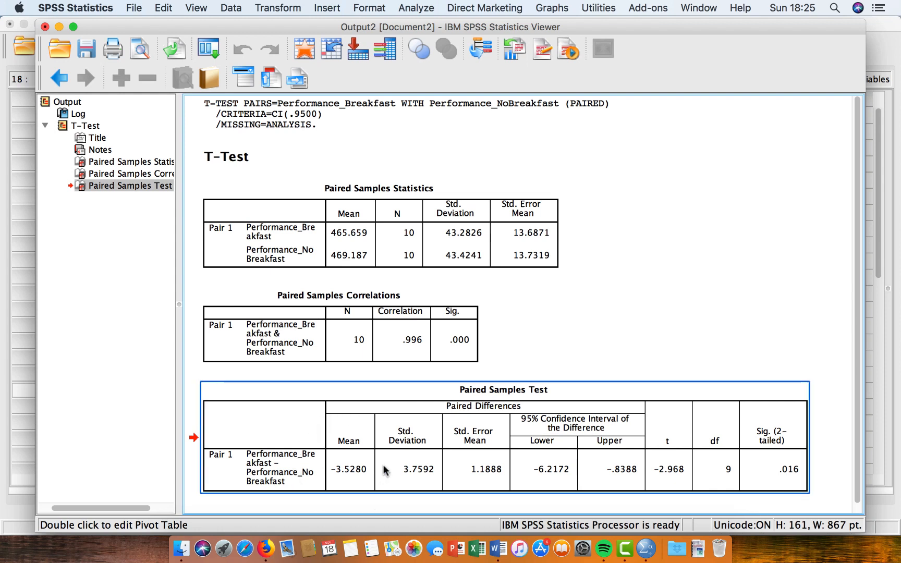
pyautogui.moveTo(608, 494)
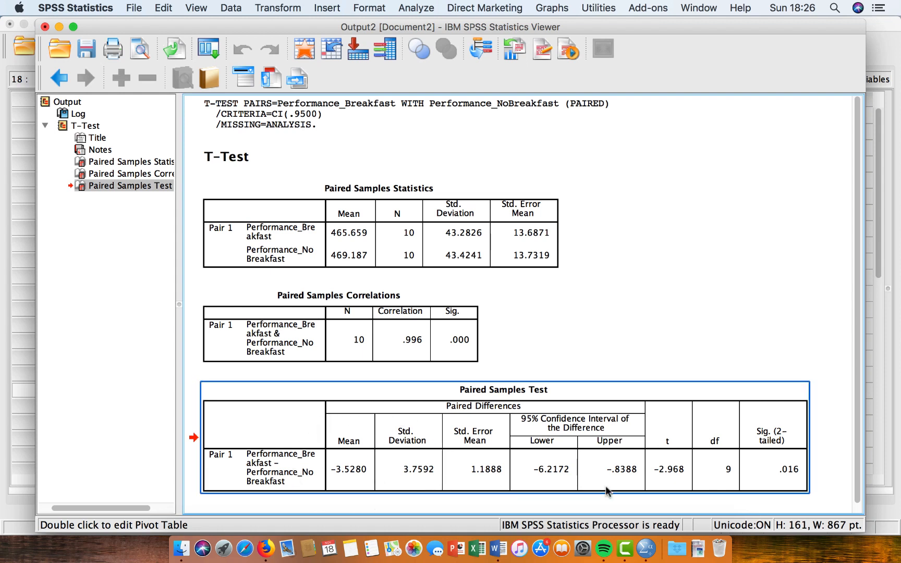
pyautogui.moveTo(791, 431)
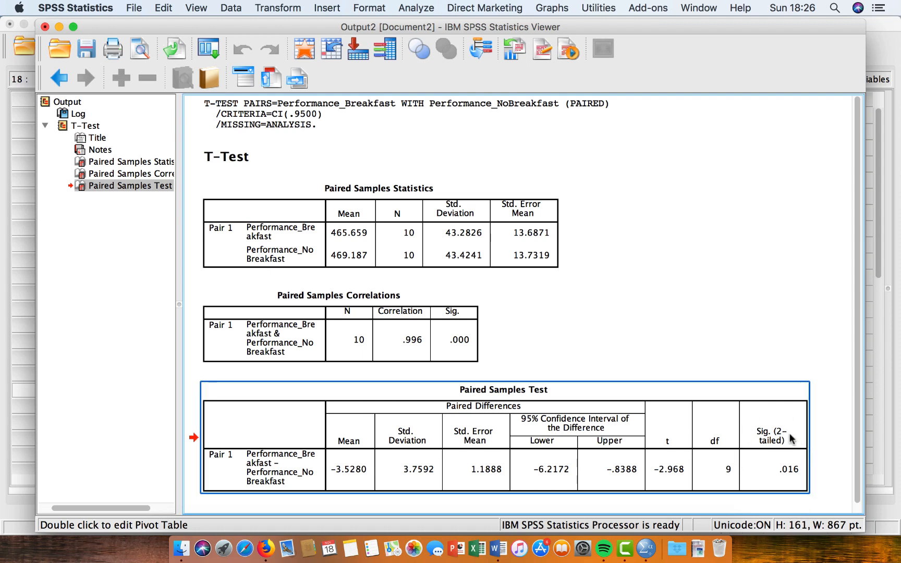
pyautogui.moveTo(772, 435)
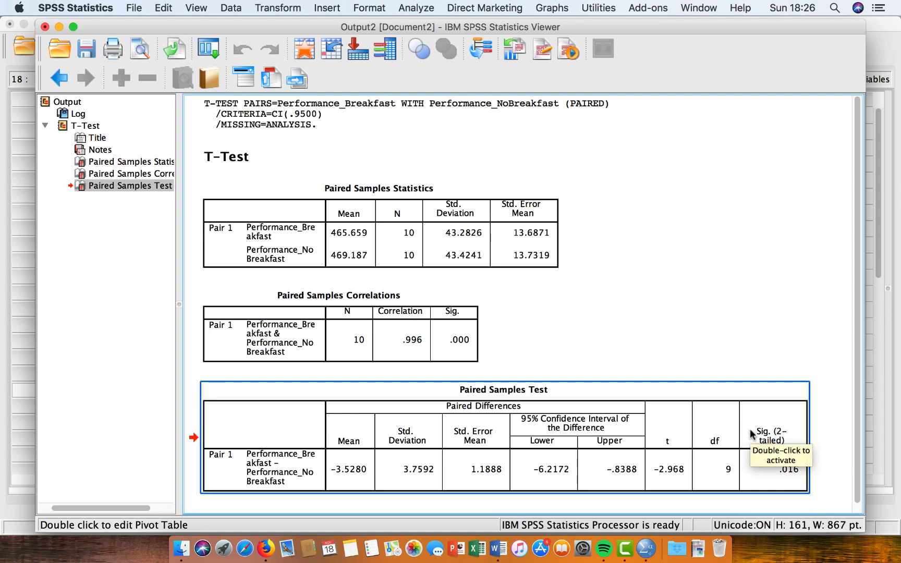
pyautogui.moveTo(638, 514)
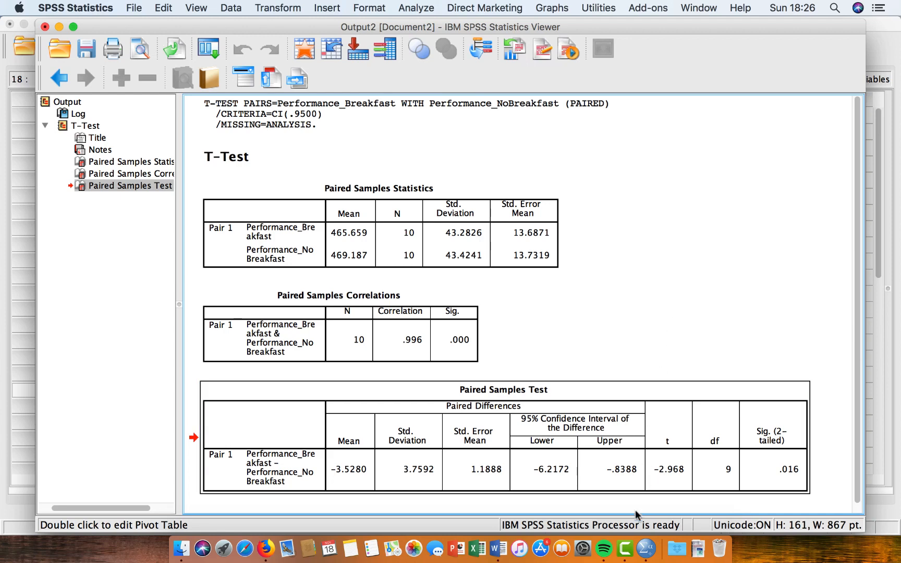